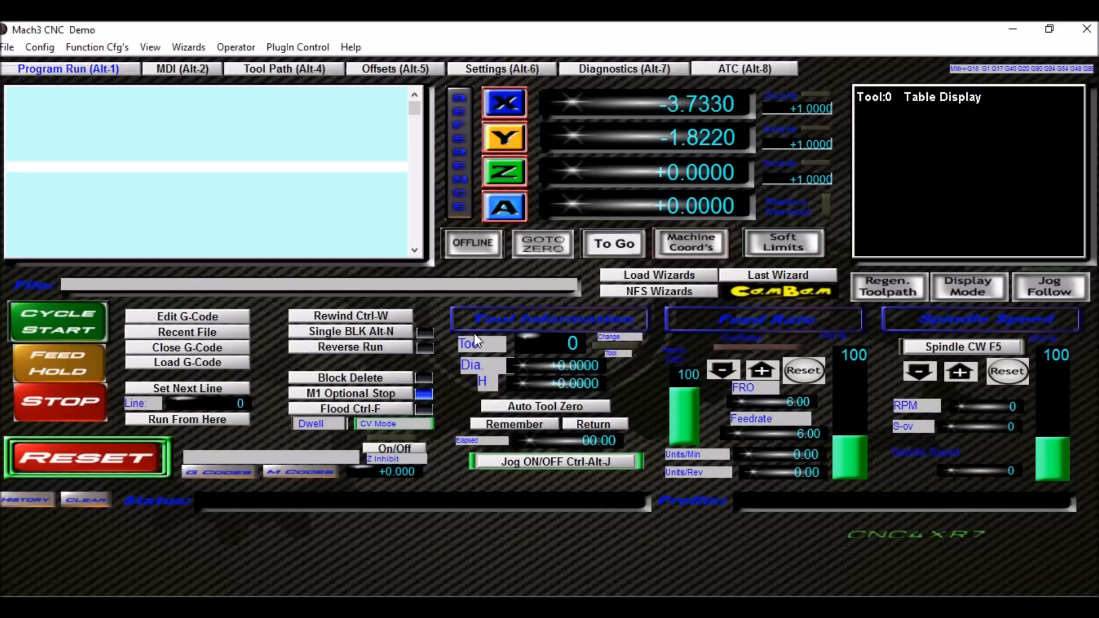
- Show the ATC carousel tab with tool 71 in the spindle and tool 4 in slot 1
left_click(743, 69)
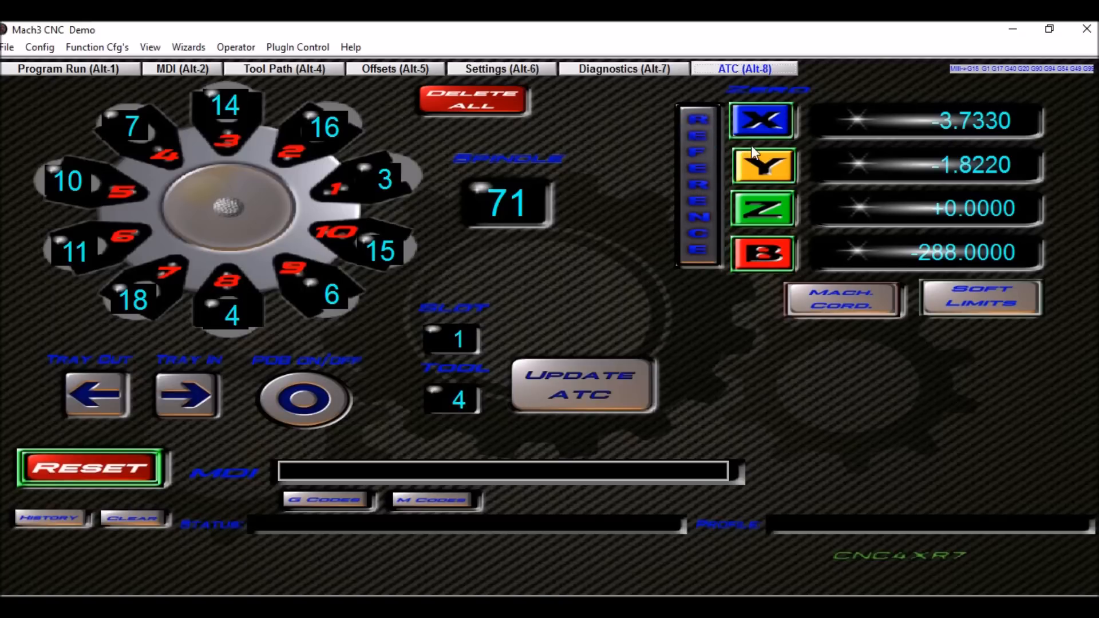
- Zero the ATC tab's B axis DRO from -288 to +0.0000
left_click(90, 468)
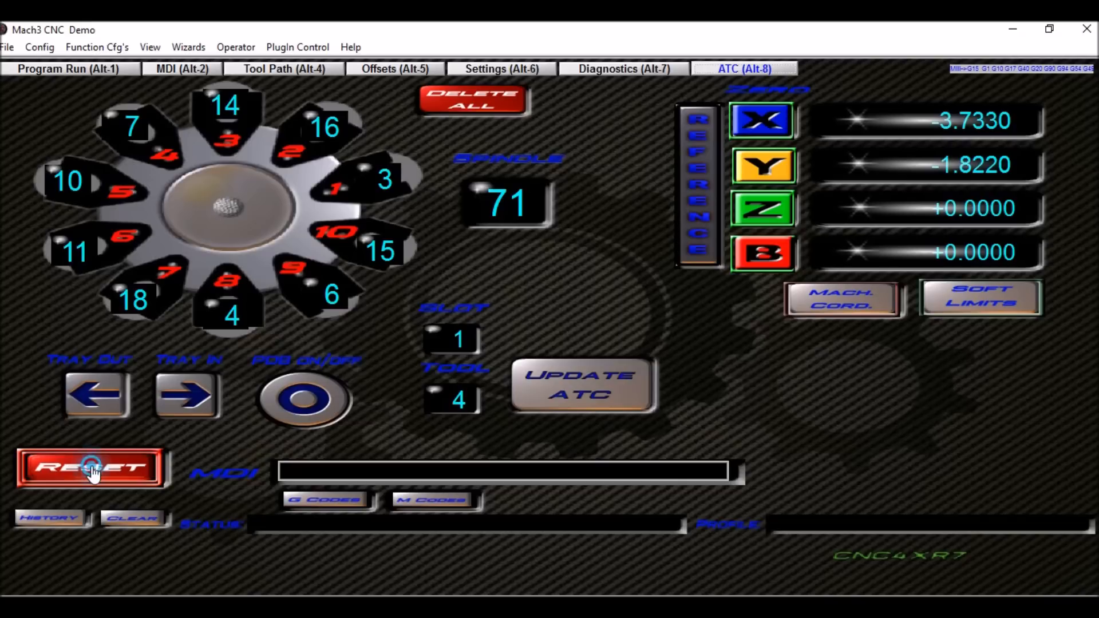
left_click(91, 468)
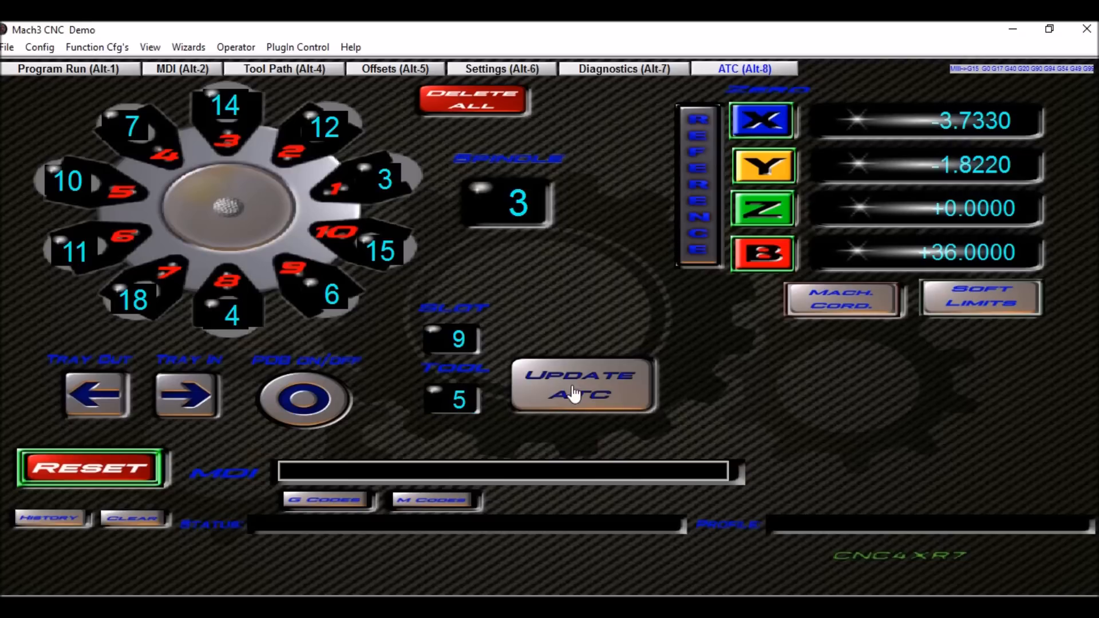
- Load tool 5, the 0.25" 4 flute End Mill, into carousel slot 9 and confirm insertion
left_click(581, 384)
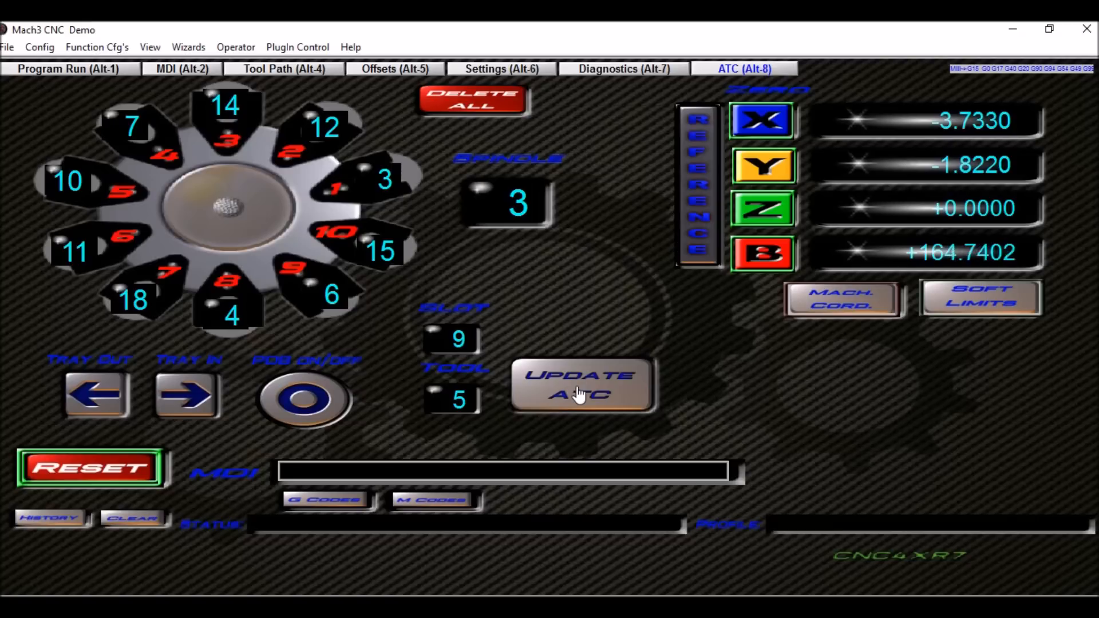
left_click(580, 384)
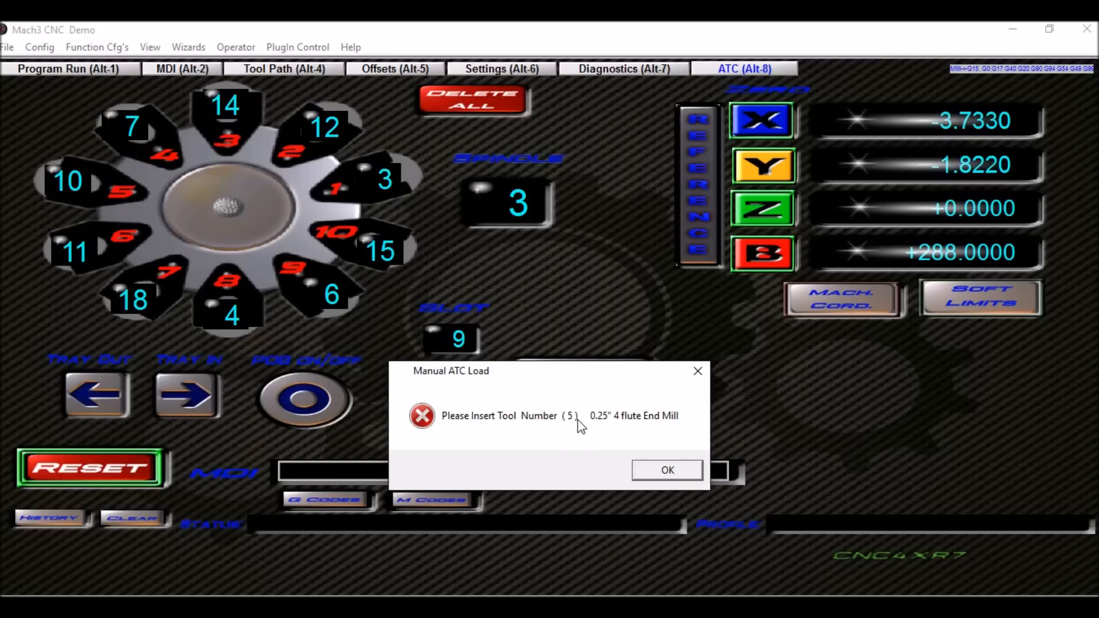
left_click(666, 470)
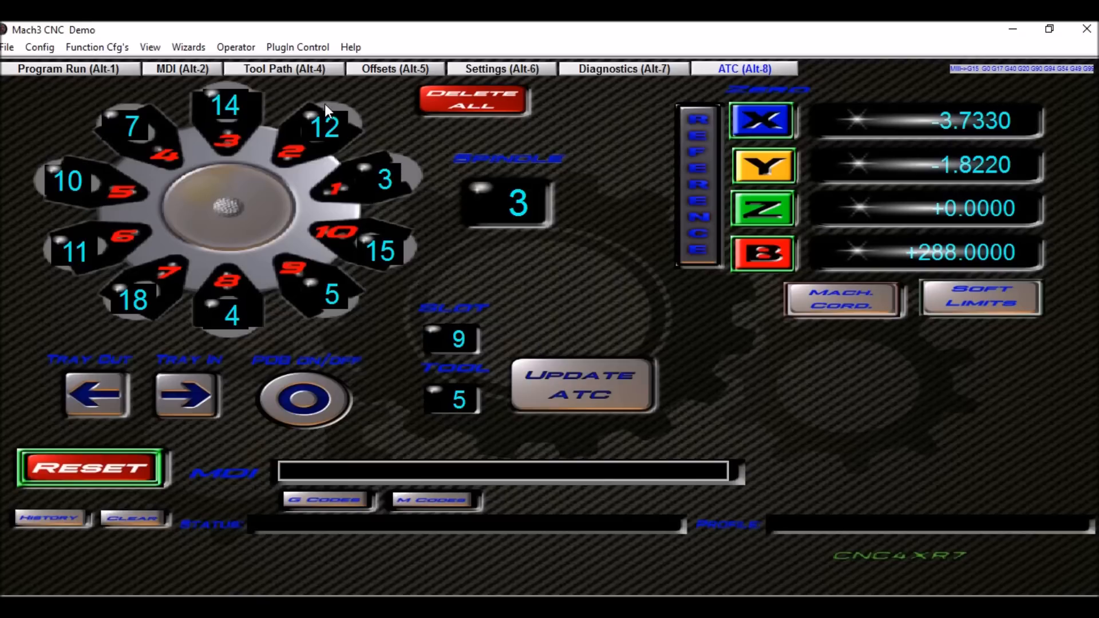
- Request clearing all stored ATC tool data, with slot 9 holding tool 5
left_click(472, 100)
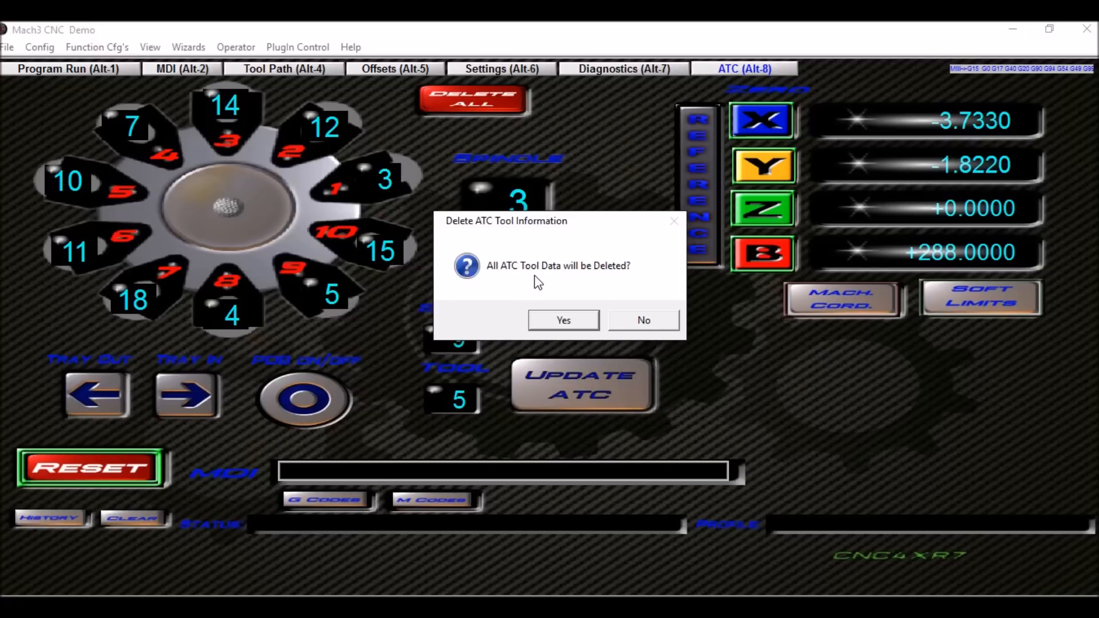
mouse_move(540, 293)
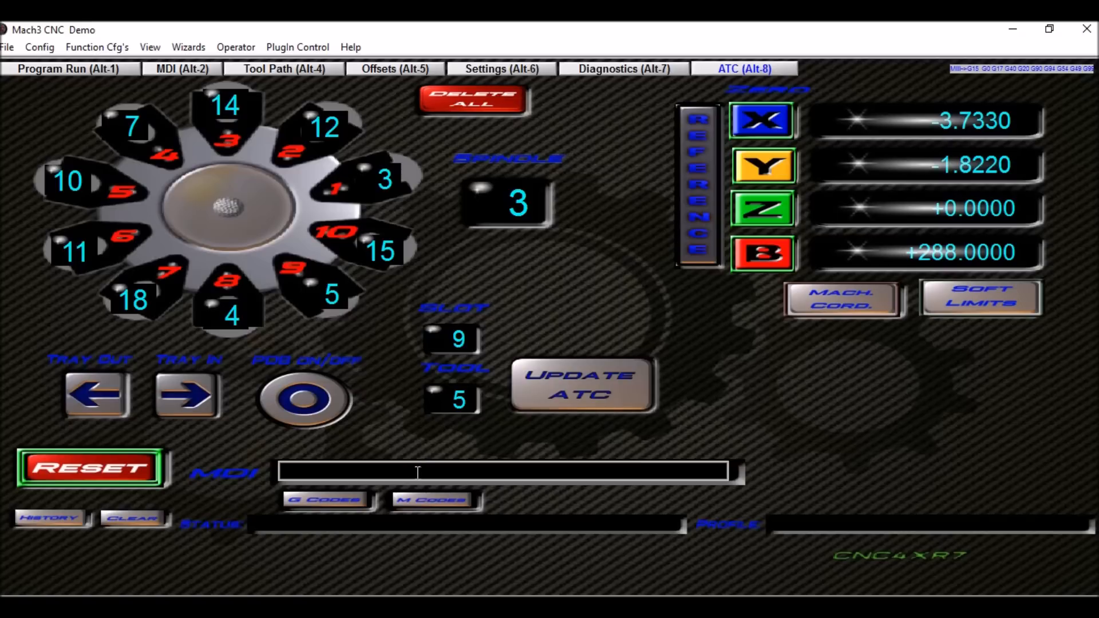
type("M6T12")
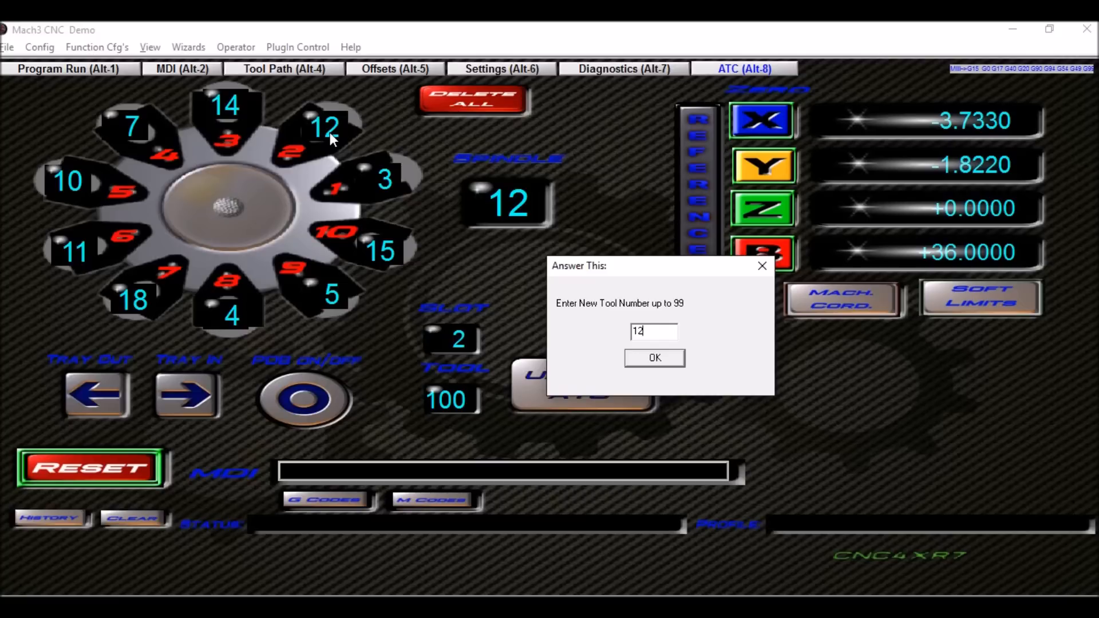
- Confirm tool 12 as the replacement for rejected tool 100
left_click(653, 357)
type("M6T100")
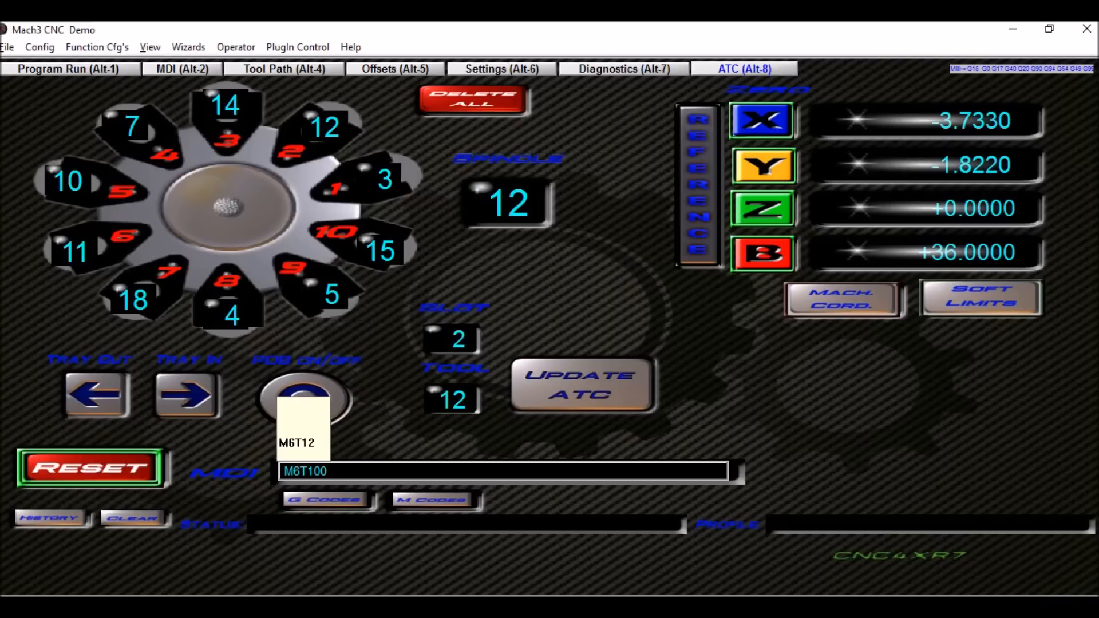
- Enter M6T24 in the MDI line for a change to tool 24
type("M6T24")
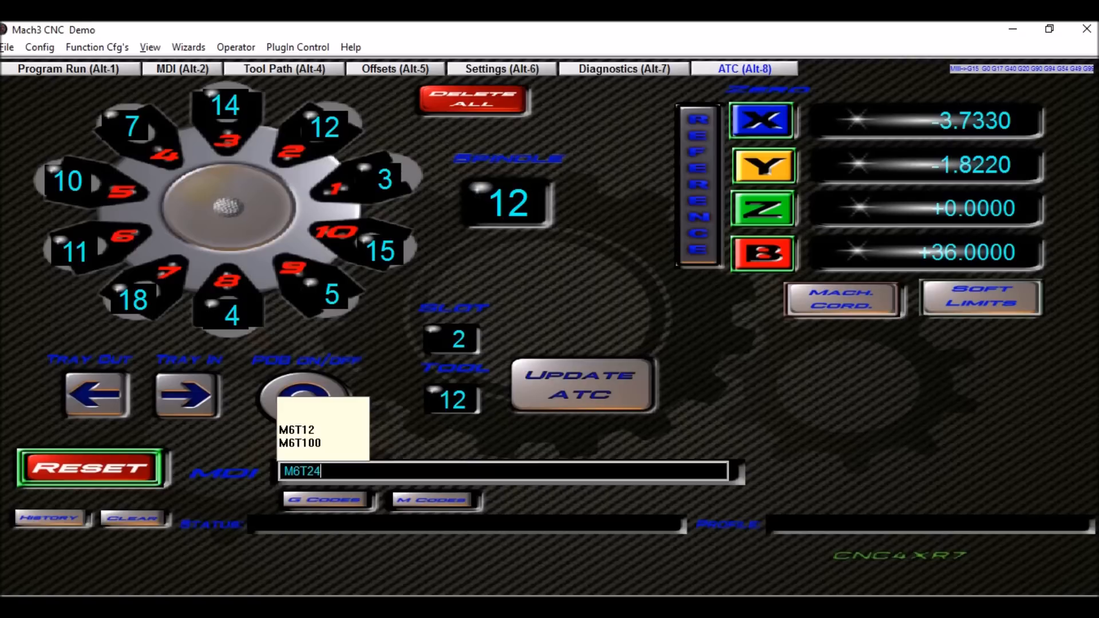